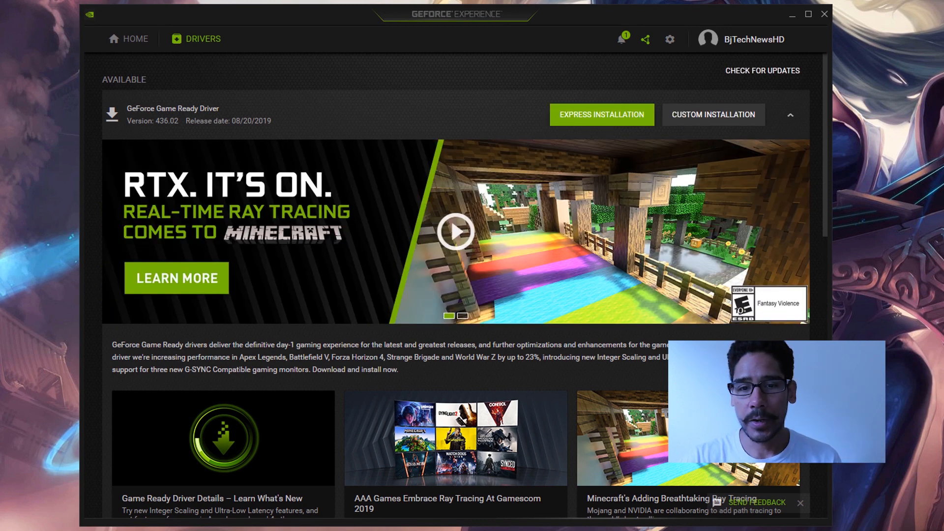
Close GeForce Experience to return to the desktop
click(602, 114)
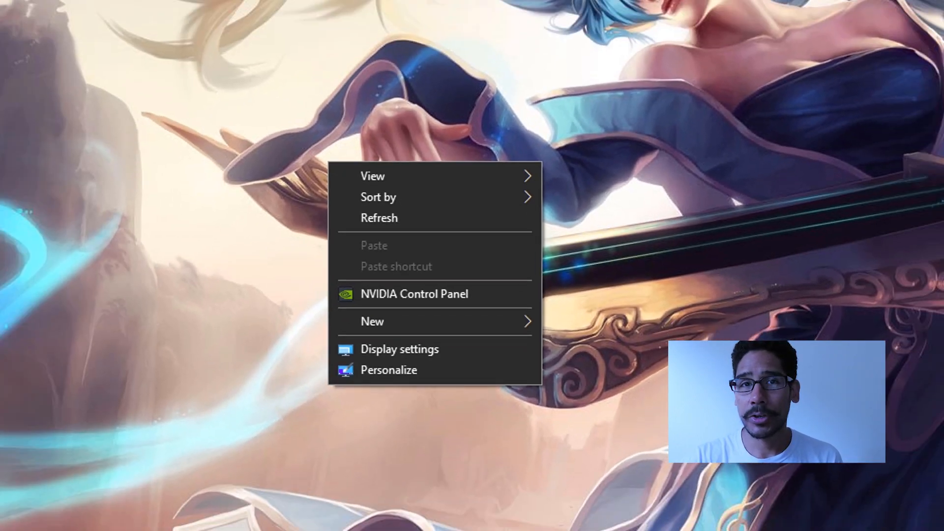
Launch NVIDIA Control Panel and go to Manage 3D settings on the Global Settings list
click(414, 294)
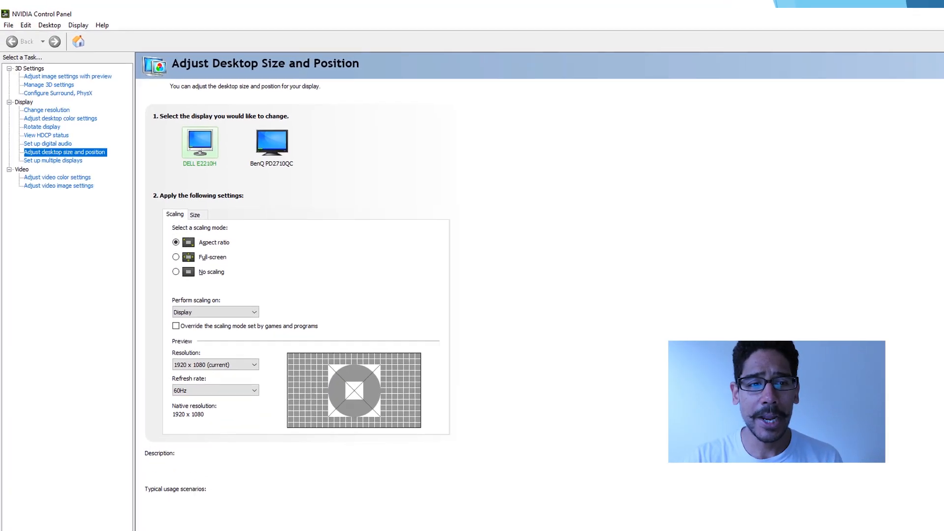
click(49, 84)
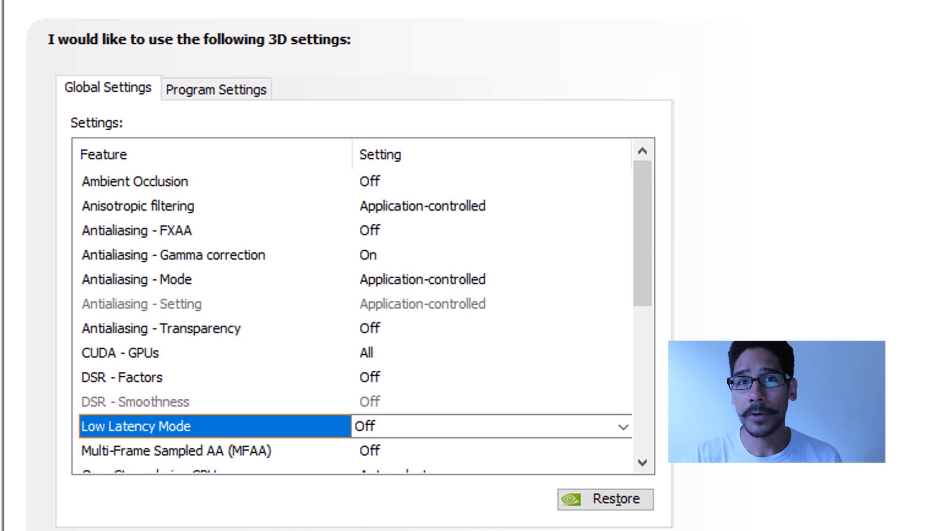
Set the global Low Latency Mode to Ultra
click(621, 425)
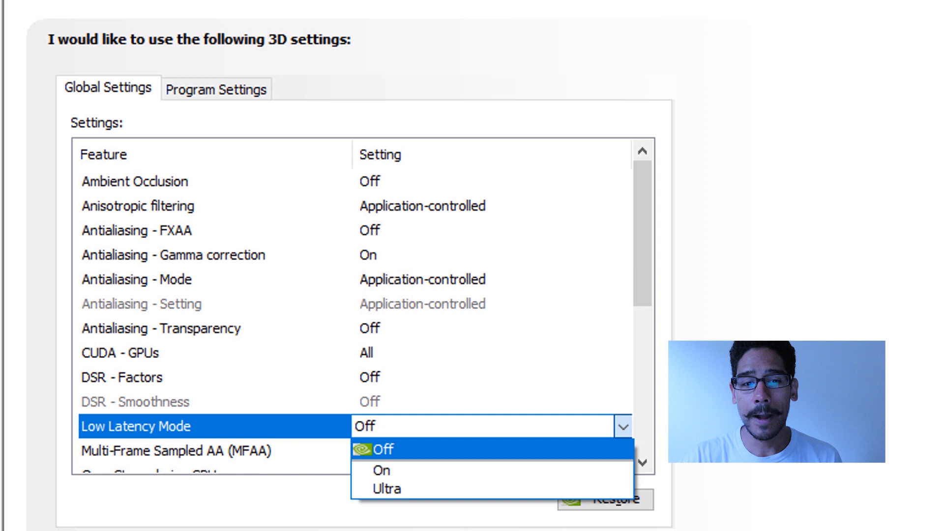
click(387, 489)
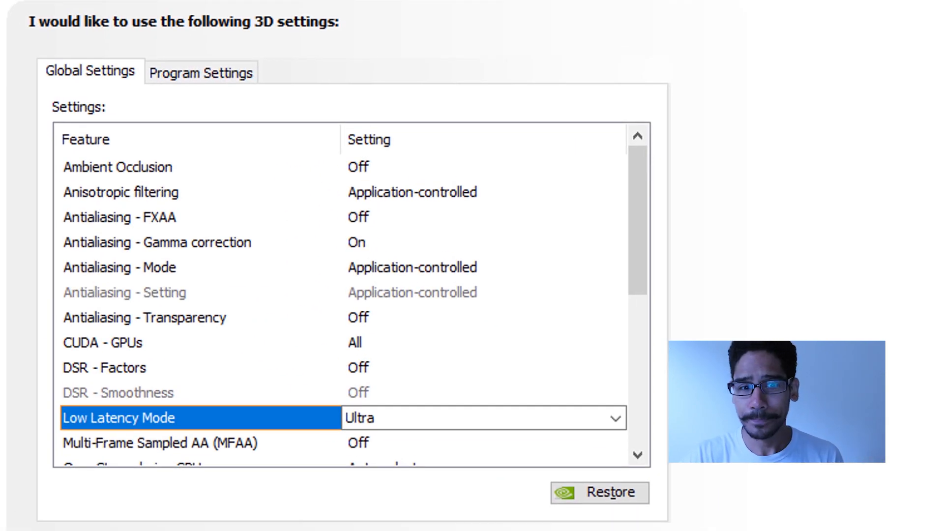
click(201, 71)
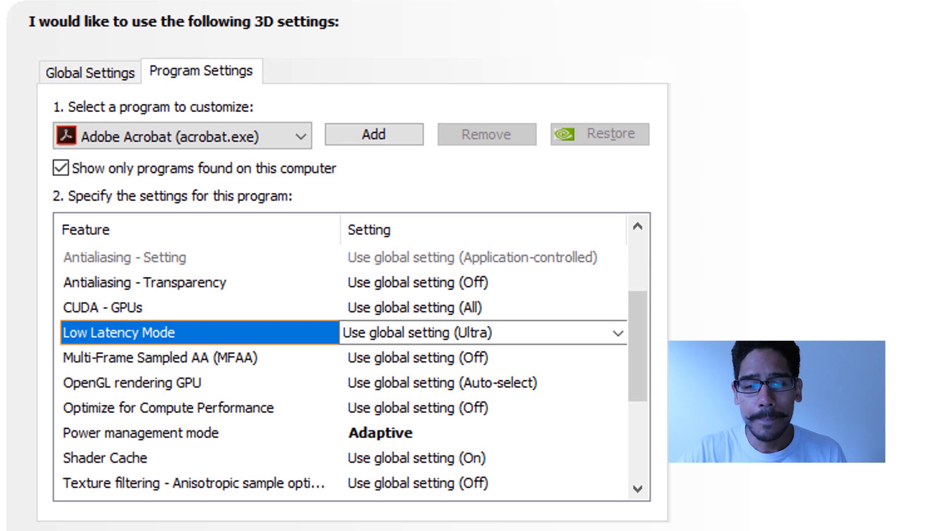
Show the per-program Low Latency Mode choices for Adobe Acrobat (acrobat.exe)
click(618, 333)
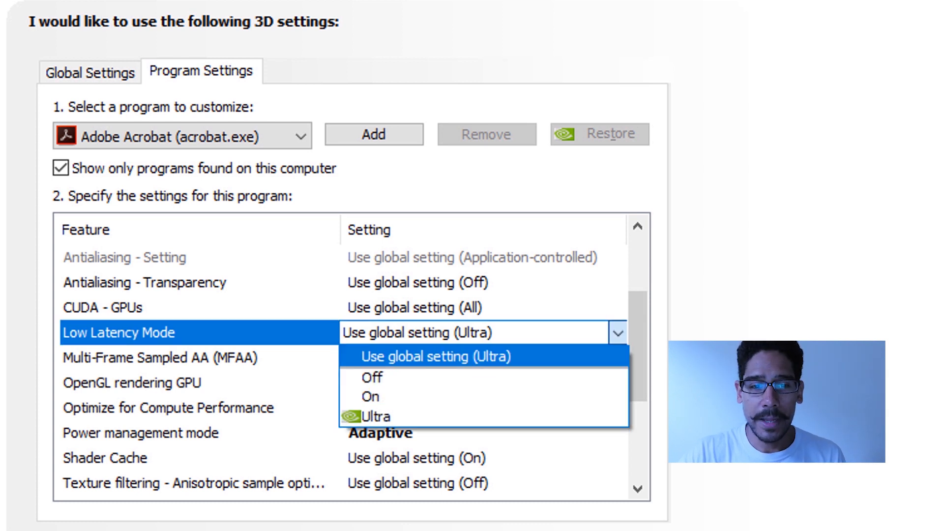